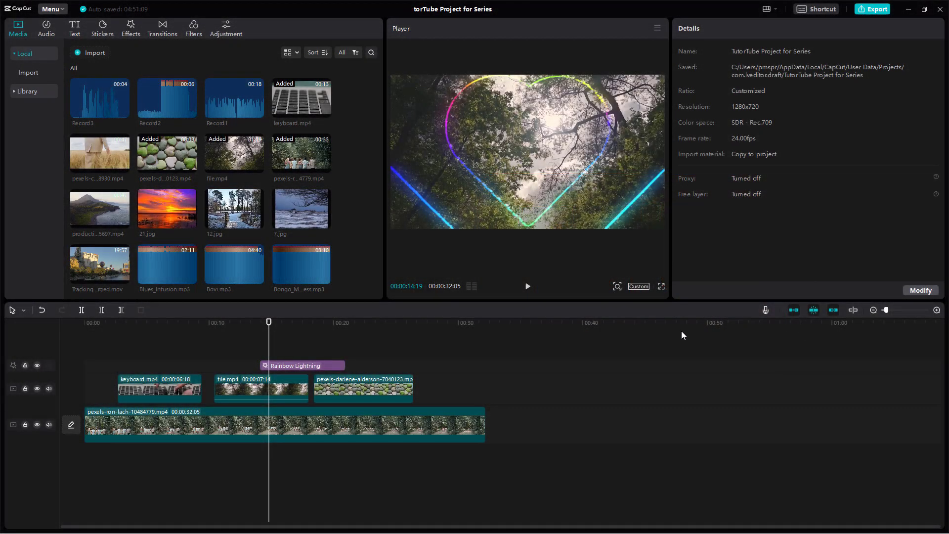
pyautogui.moveTo(457, 379)
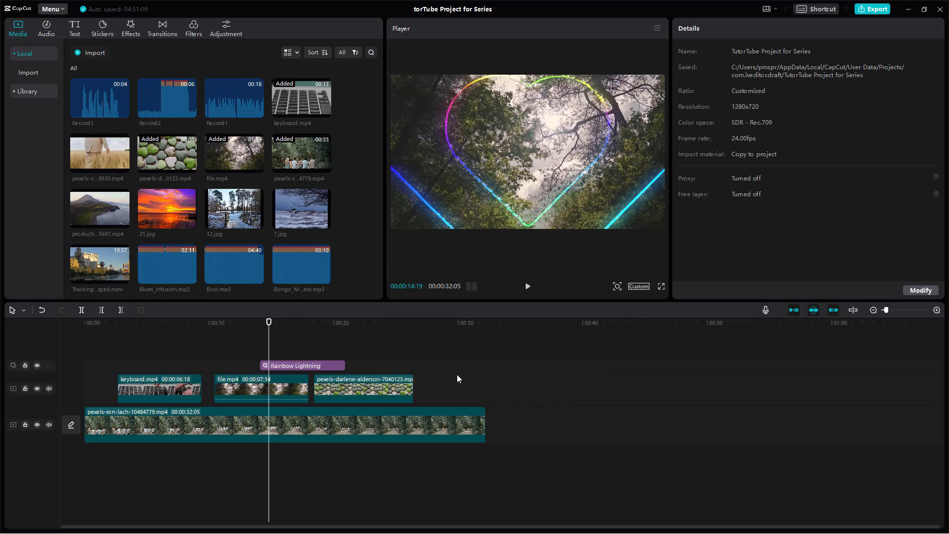
pyautogui.moveTo(213, 342)
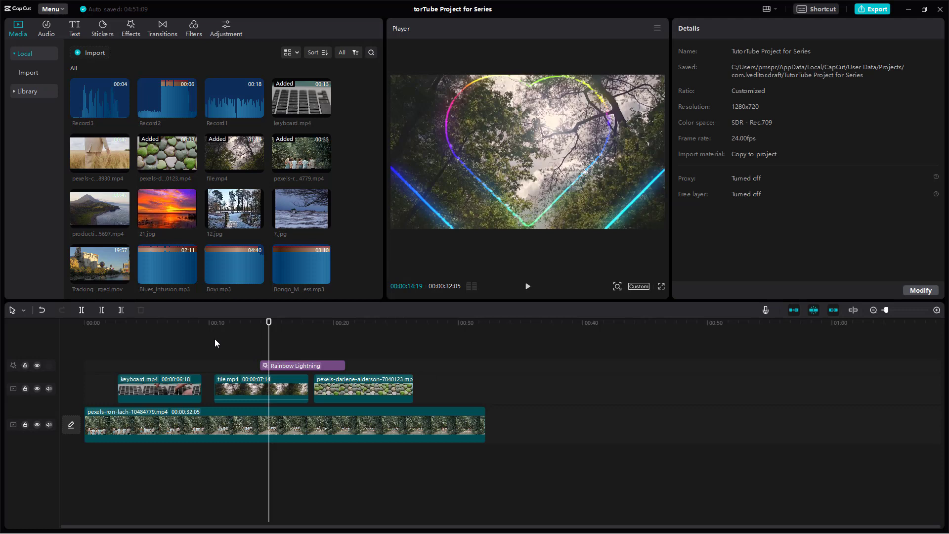
pyautogui.moveTo(374, 328)
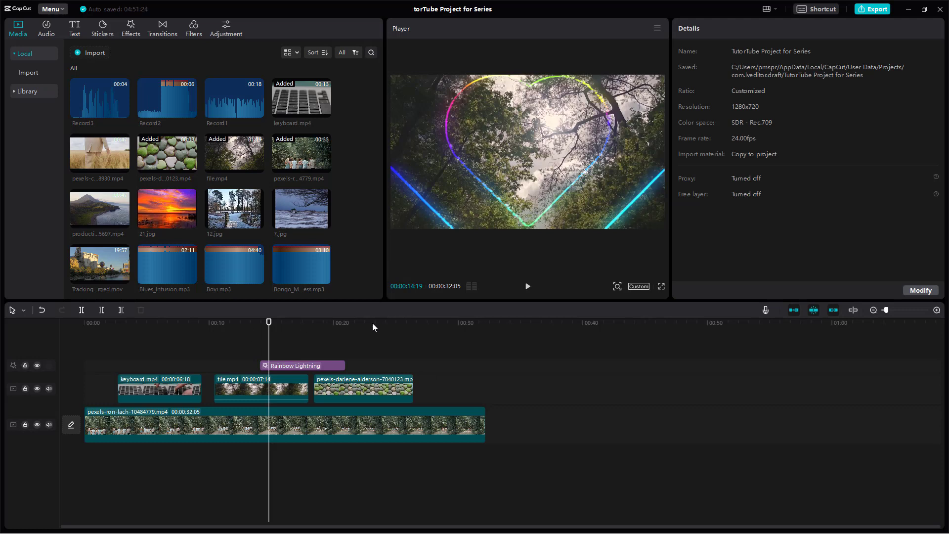
pyautogui.moveTo(377, 327)
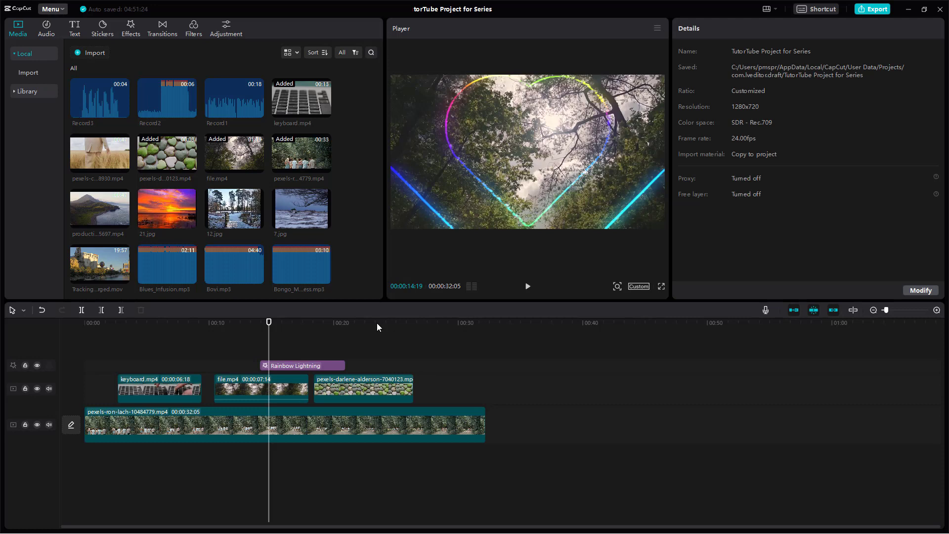
pyautogui.moveTo(870, 313)
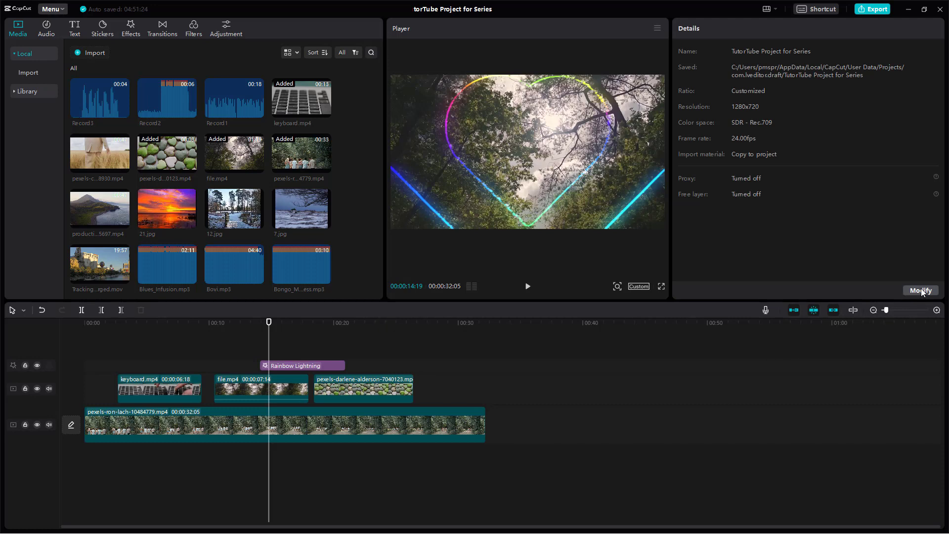
# Change the project colour space from SDR Rec.709 to High Dynamic HDR Rec.2020 HLG
pyautogui.click(920, 290)
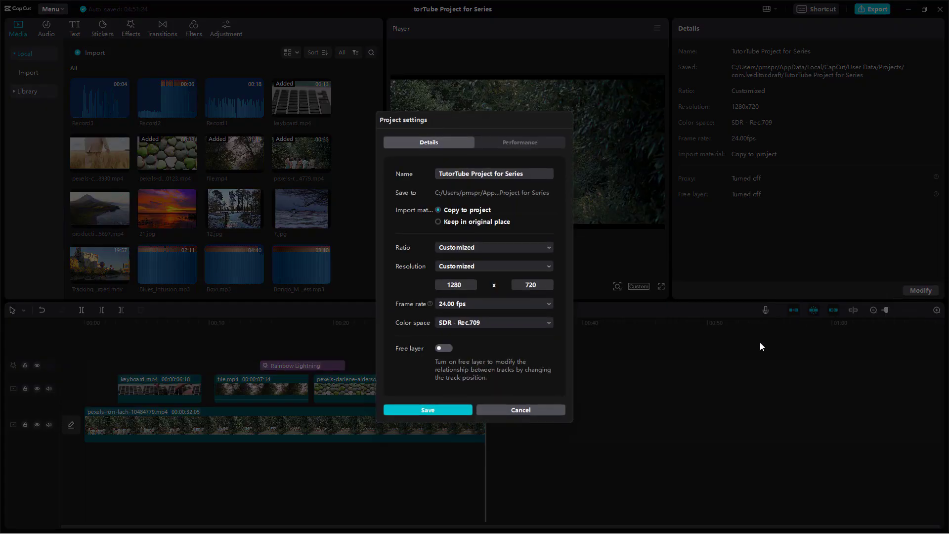
pyautogui.moveTo(430, 324)
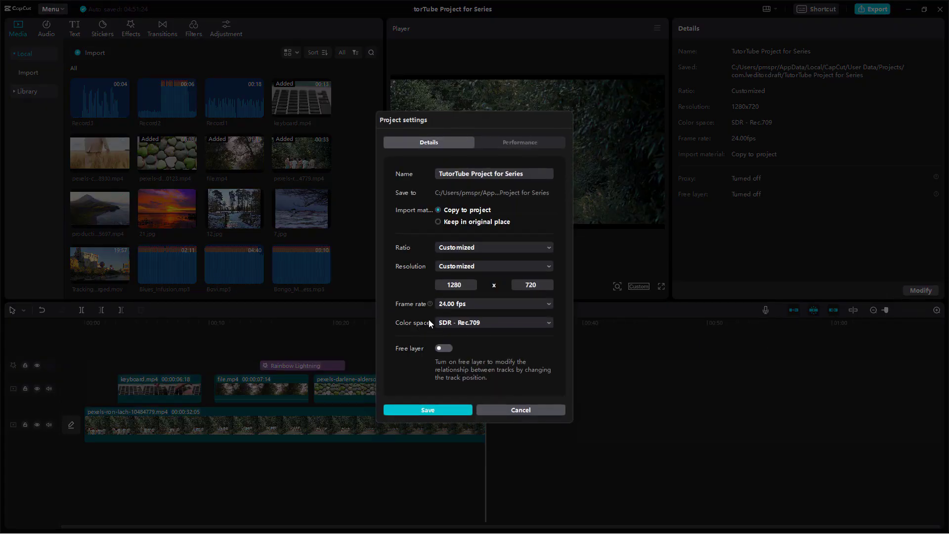
pyautogui.click(492, 322)
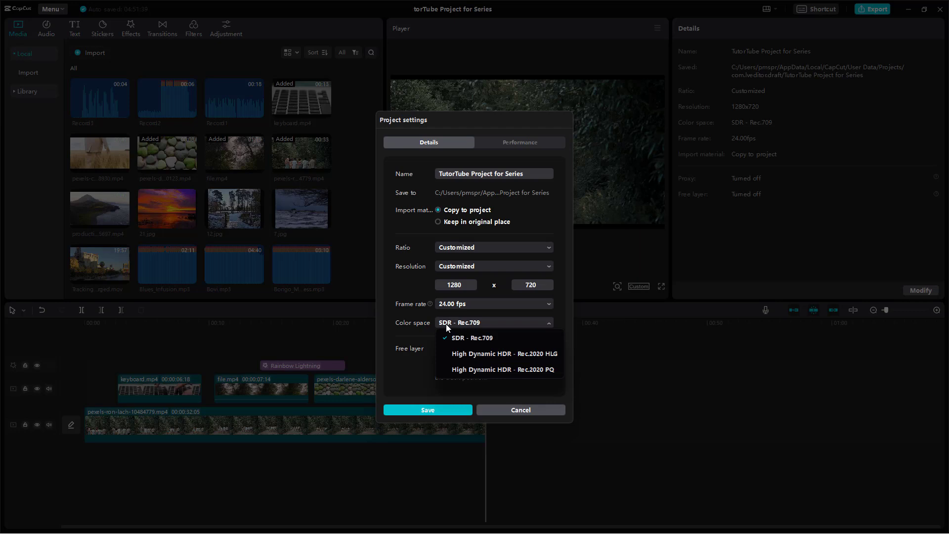
pyautogui.moveTo(460, 343)
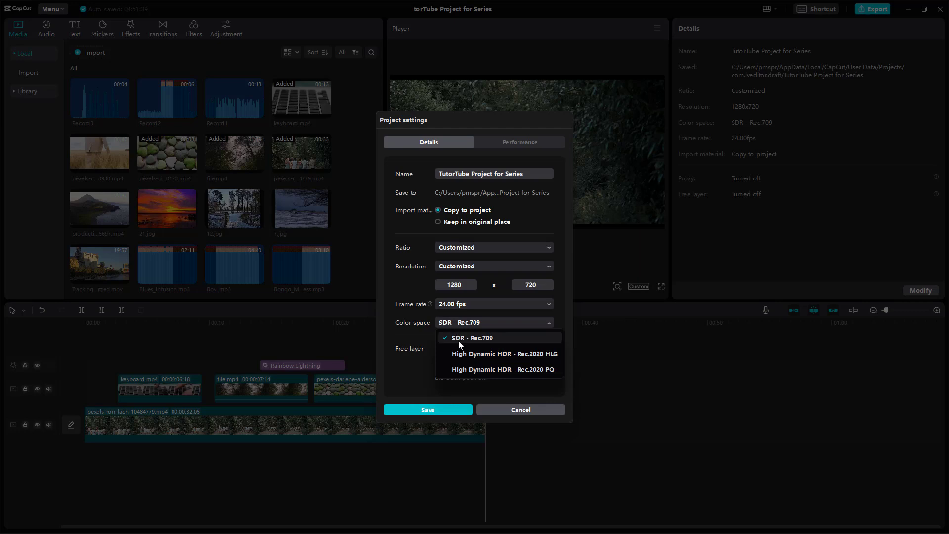
pyautogui.click(471, 338)
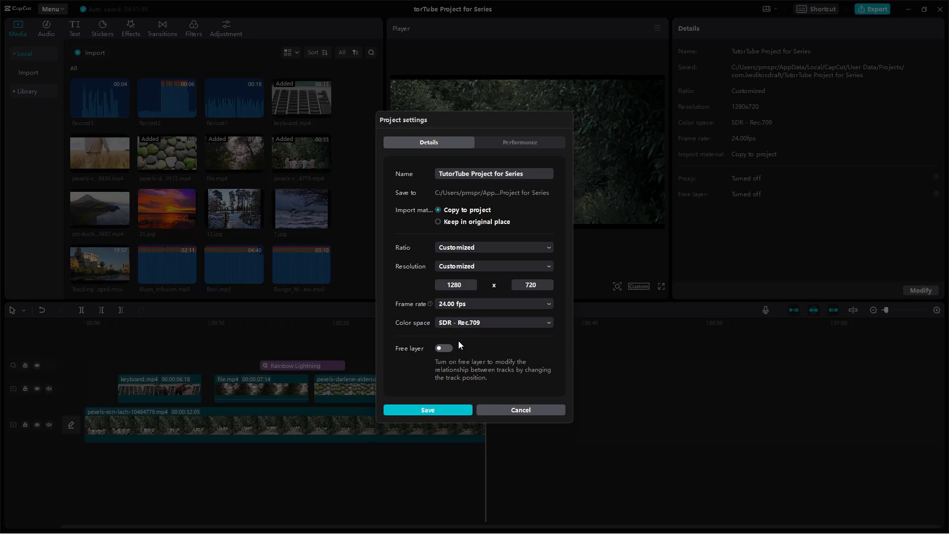
pyautogui.moveTo(456, 339)
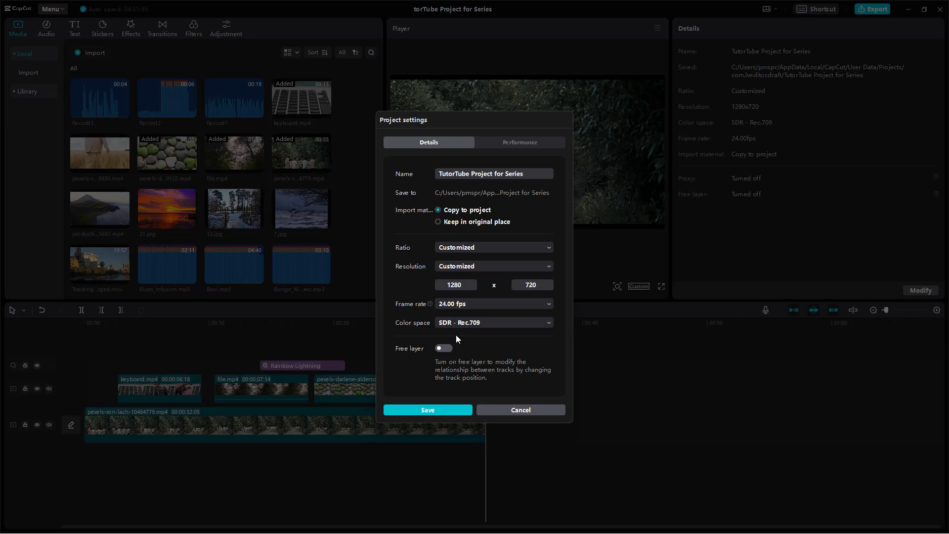
pyautogui.click(492, 323)
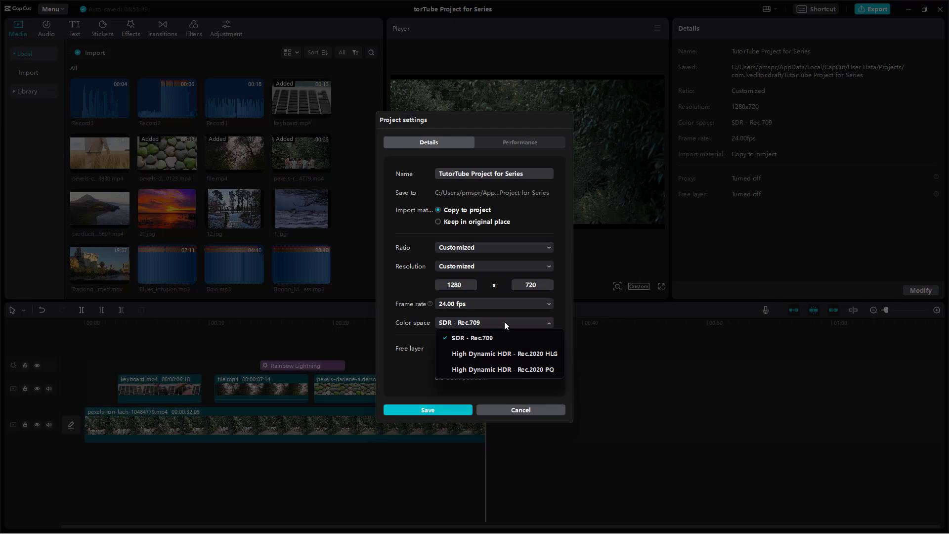
pyautogui.moveTo(491, 355)
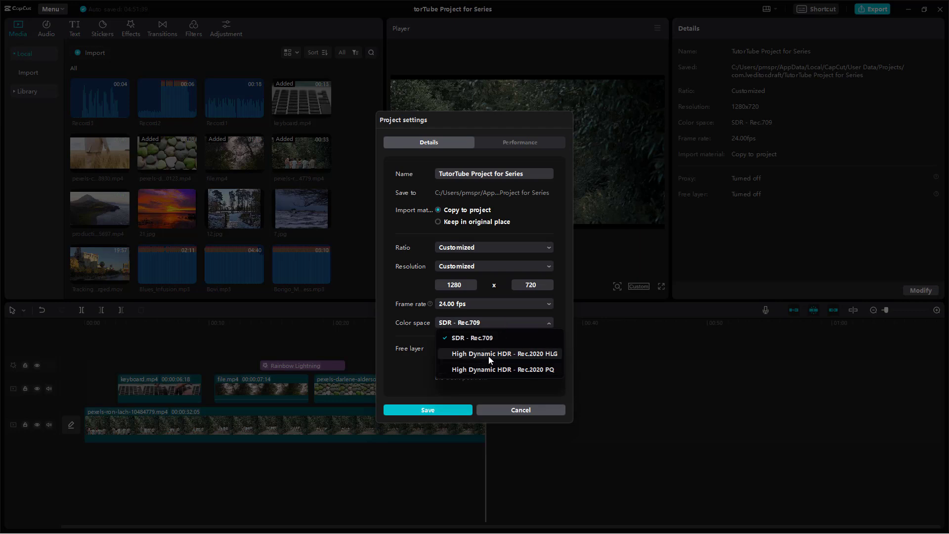
pyautogui.moveTo(543, 355)
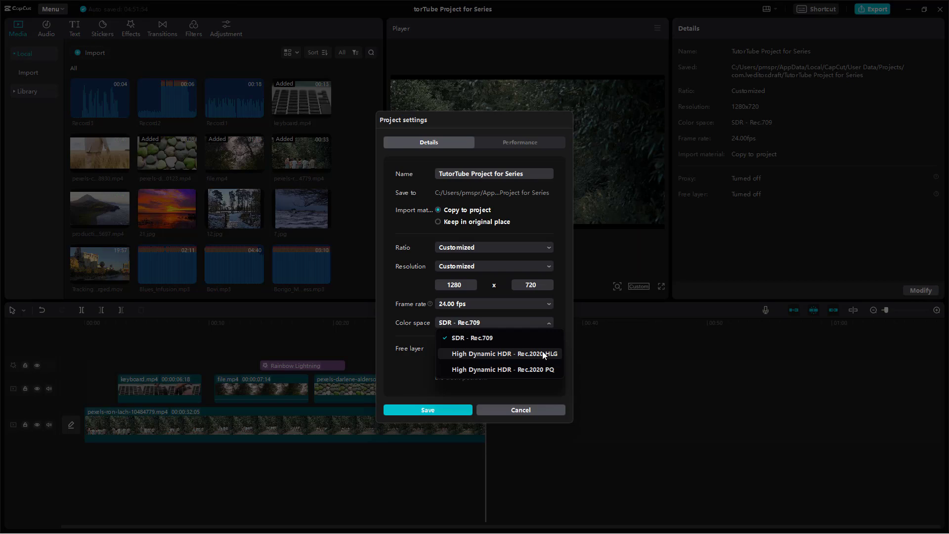
pyautogui.click(501, 354)
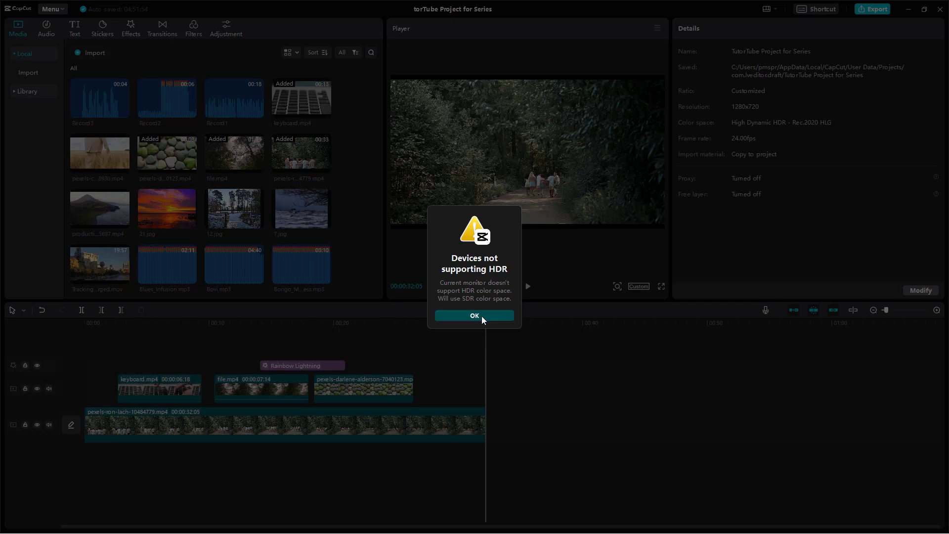
# Dismiss the HDR warning, choose HDR Rec.2020 PQ instead, and dismiss the warning again
pyautogui.click(473, 315)
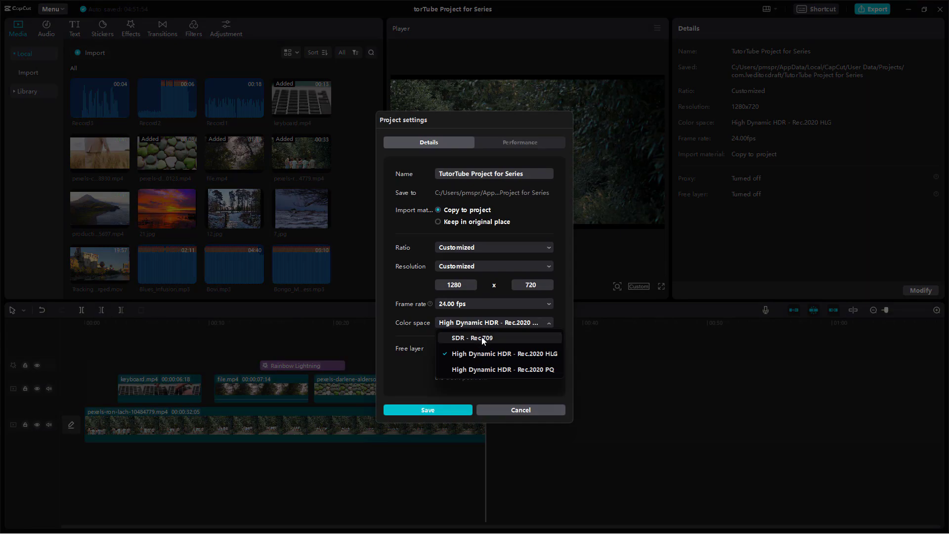
pyautogui.click(501, 369)
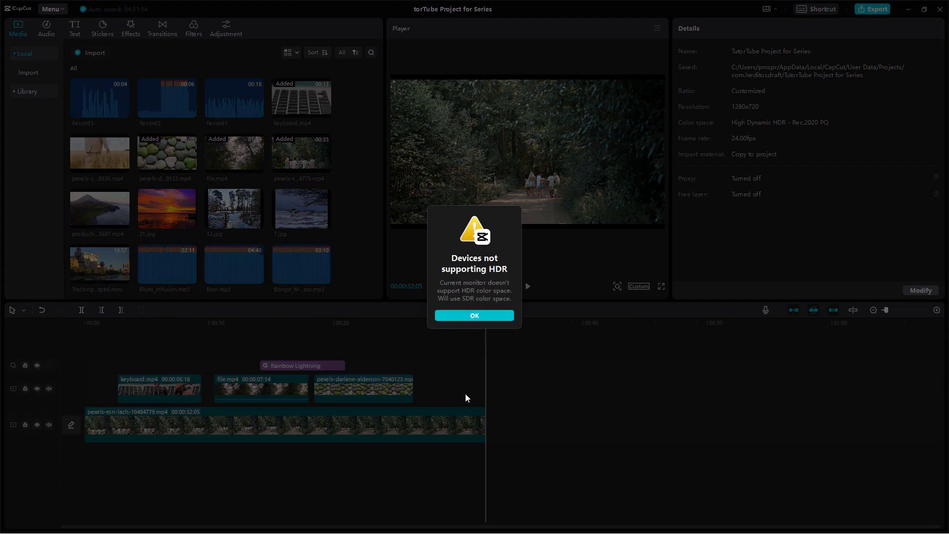
pyautogui.click(473, 315)
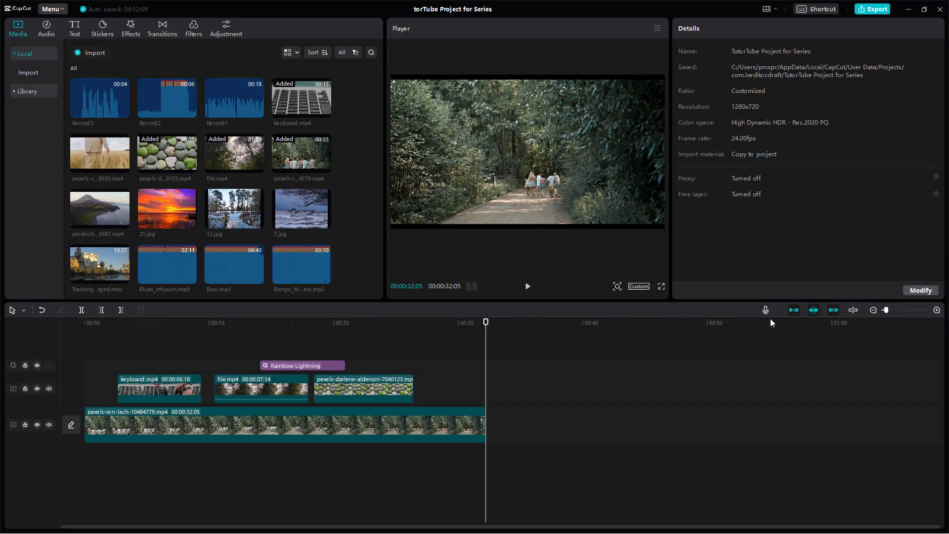
# Revert the project colour space to SDR Rec.709 and save the settings
pyautogui.click(919, 290)
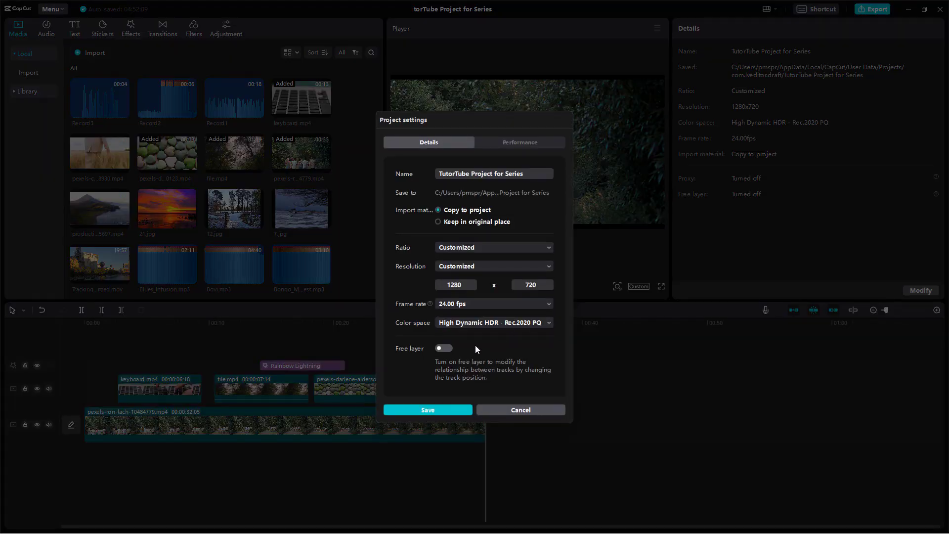
pyautogui.click(492, 323)
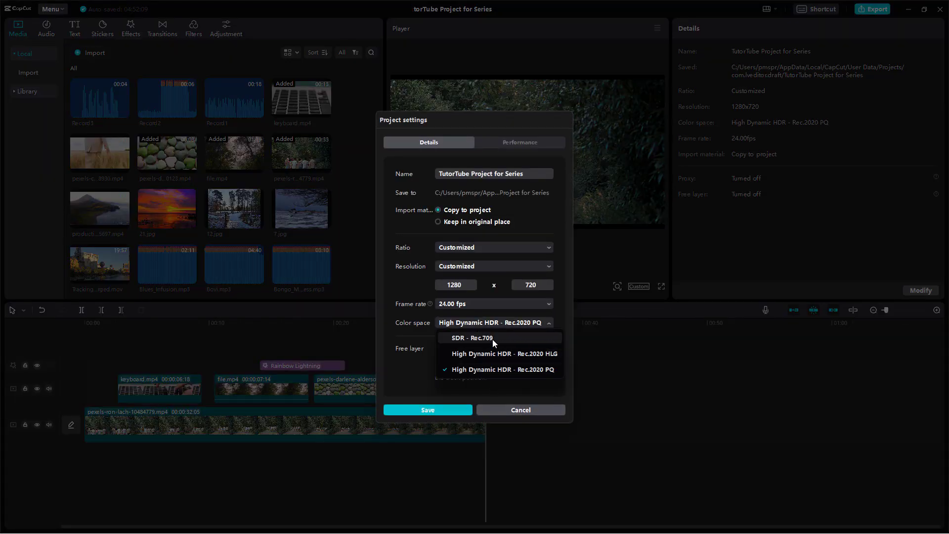
pyautogui.click(472, 338)
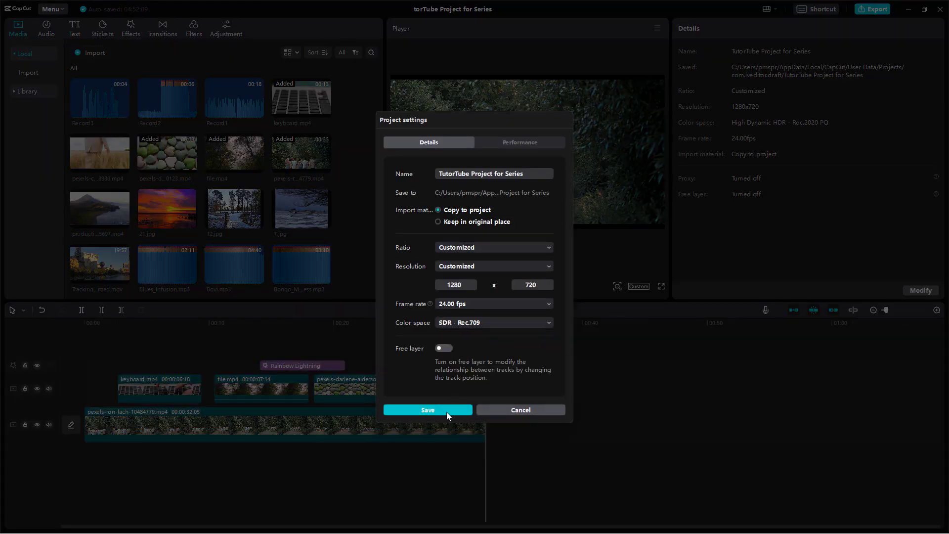
pyautogui.click(427, 409)
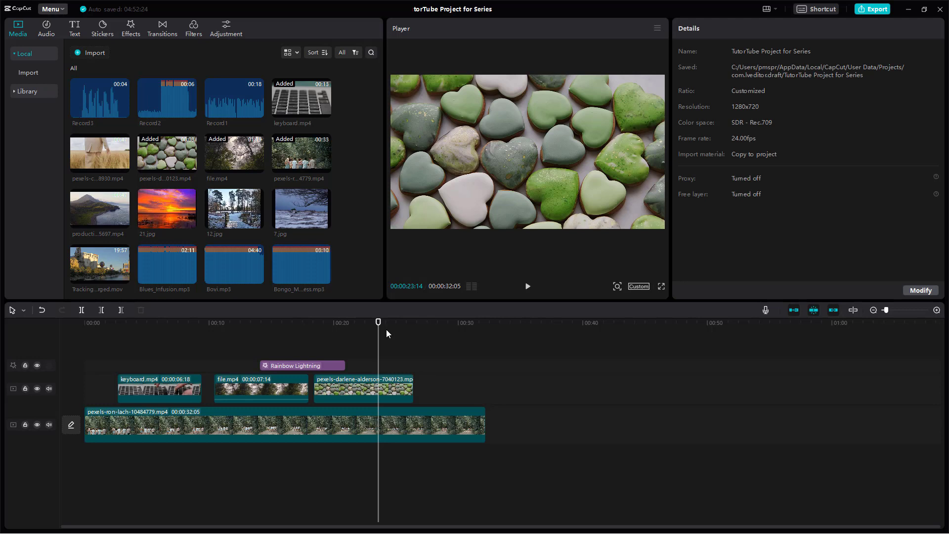
pyautogui.moveTo(715, 325)
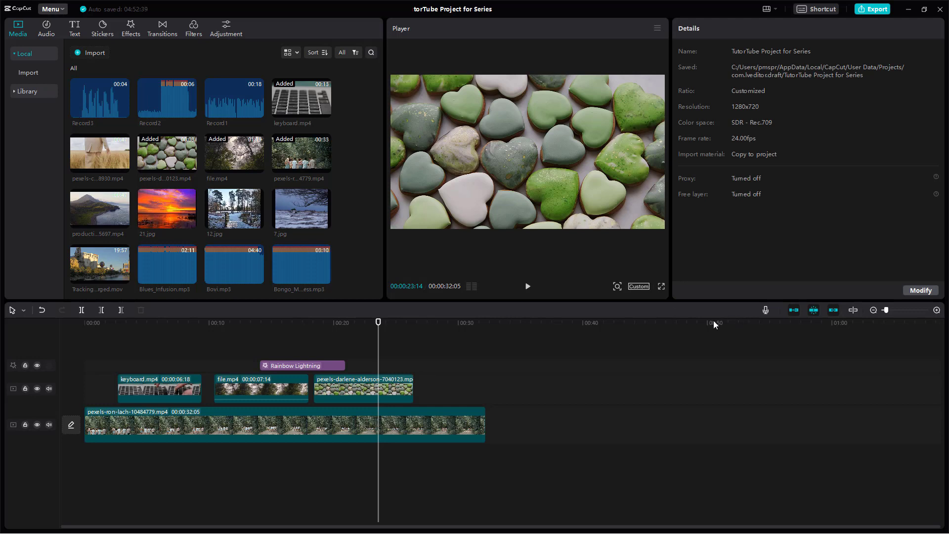